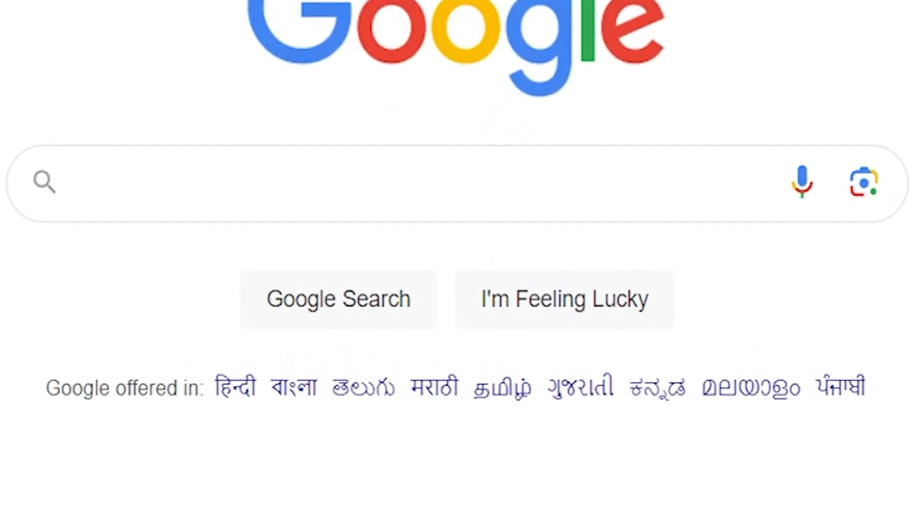
Search Google for 'qr code generator' and go to the-qrcode-generator.com result
text(qr c)
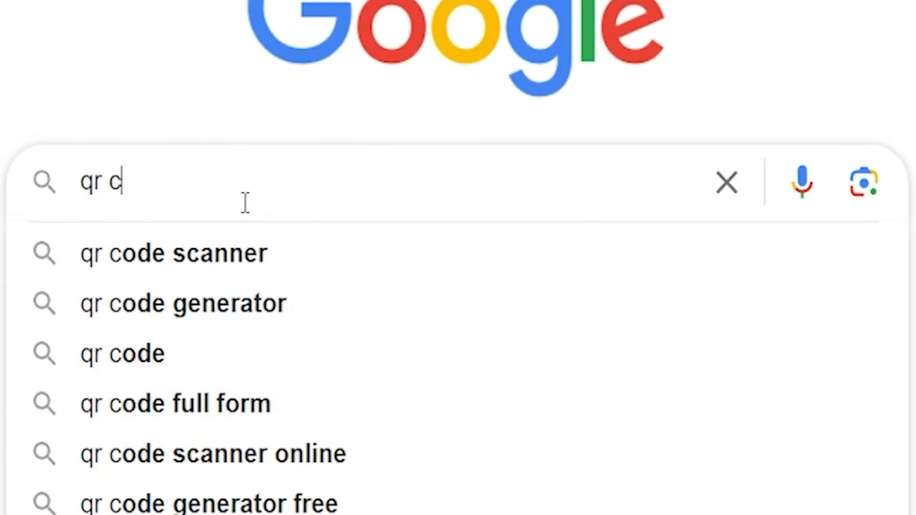
click(181, 302)
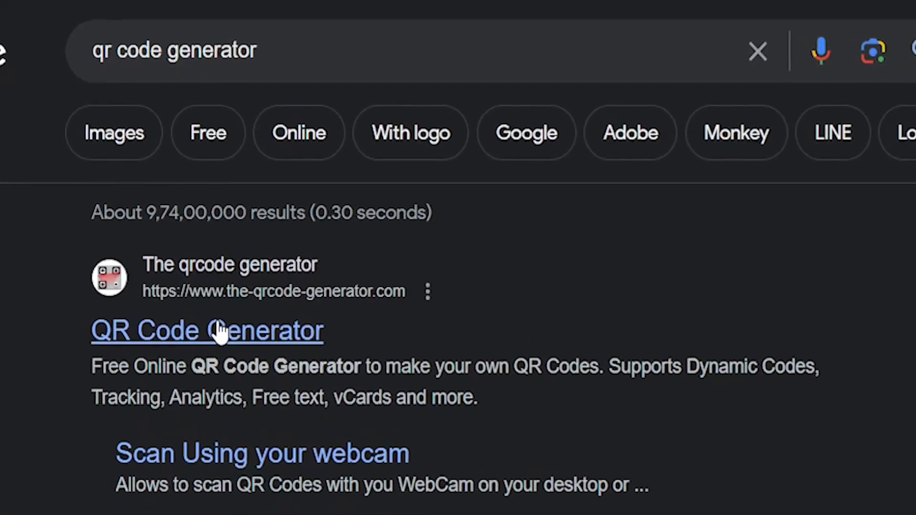
double_click(207, 331)
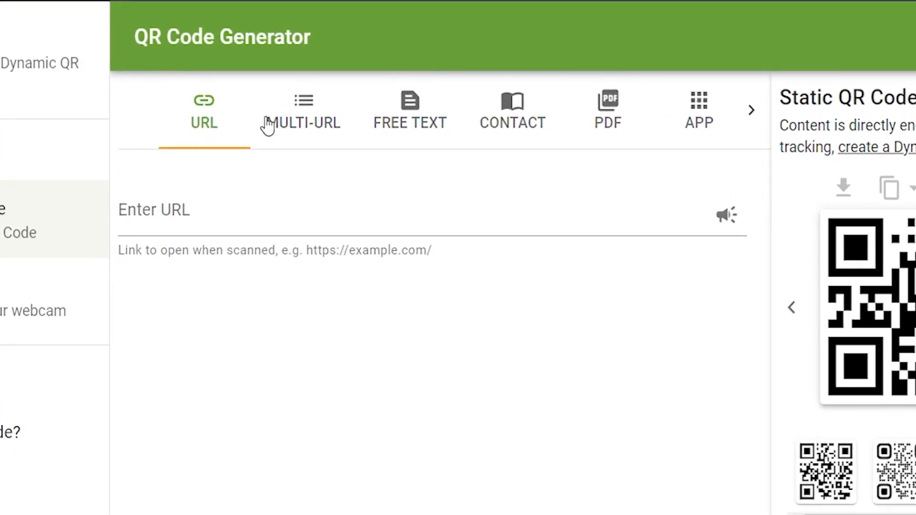
mouse_move(409, 111)
text(H)
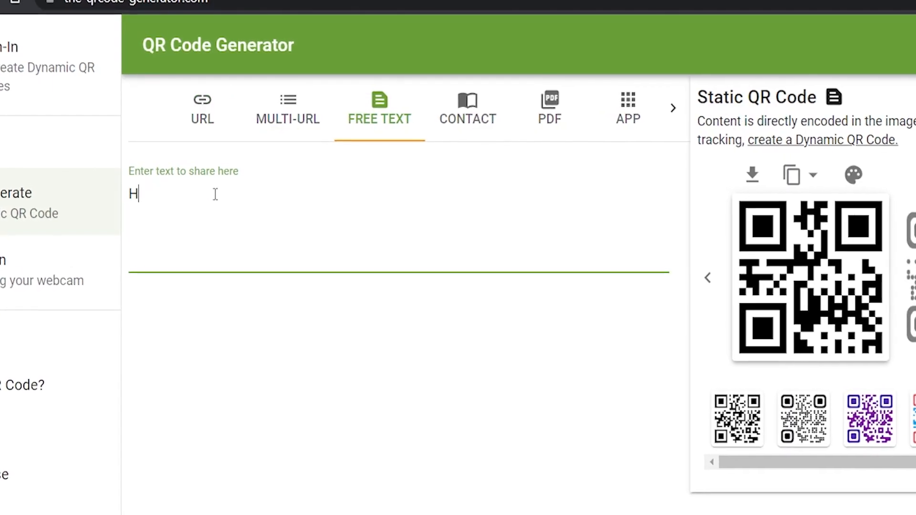
Encode the free text 'How to make artistic QR codes using stable diffusion' and download it as PNG
text(ow to make artis)
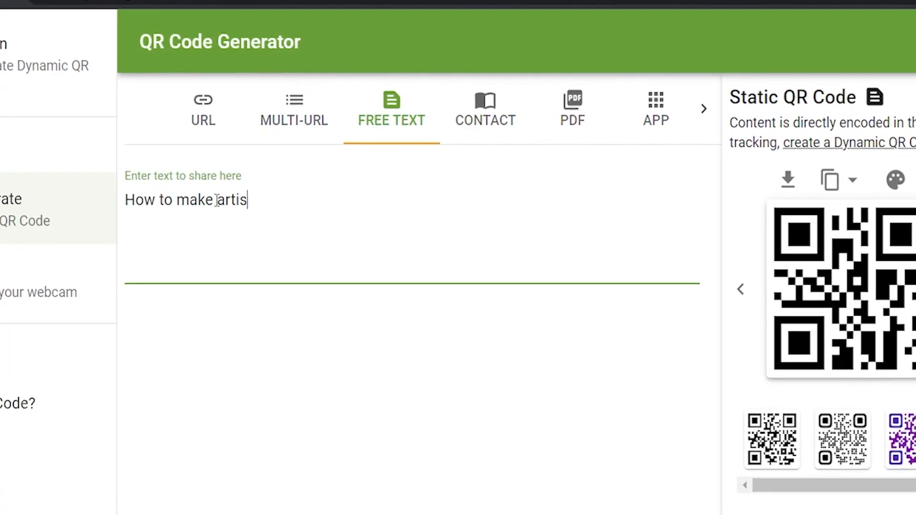
text(tic QR codes u)
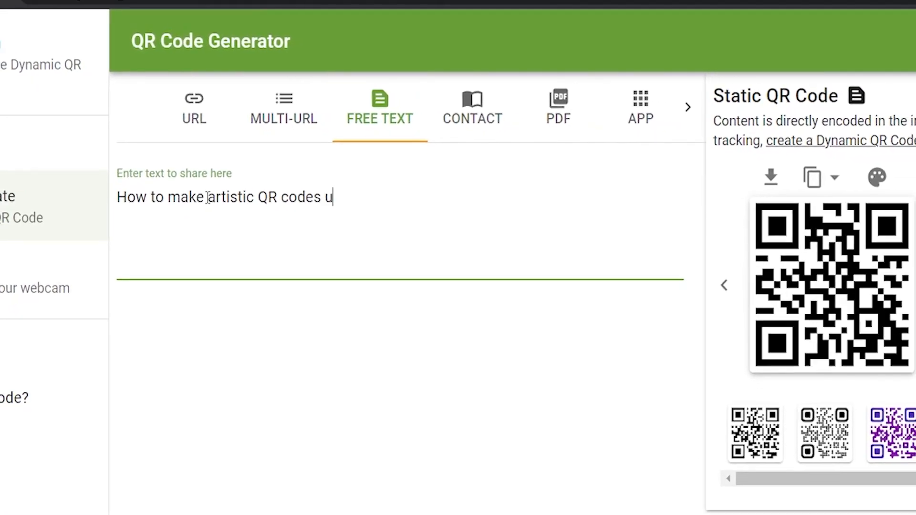
text(sing stable diffusion)
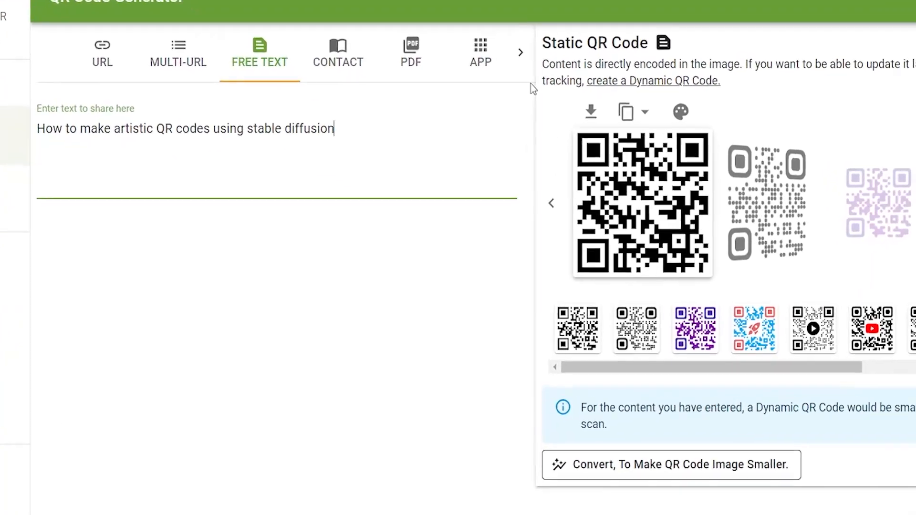
click(590, 111)
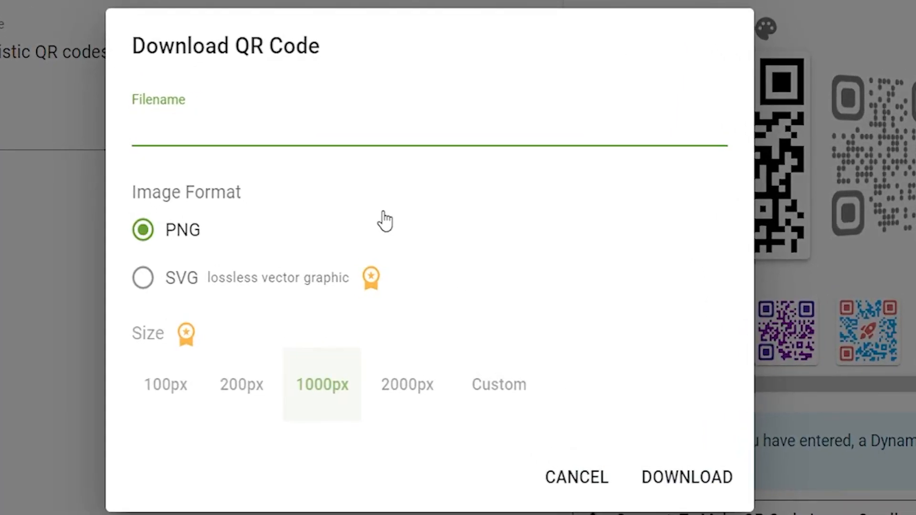
click(576, 477)
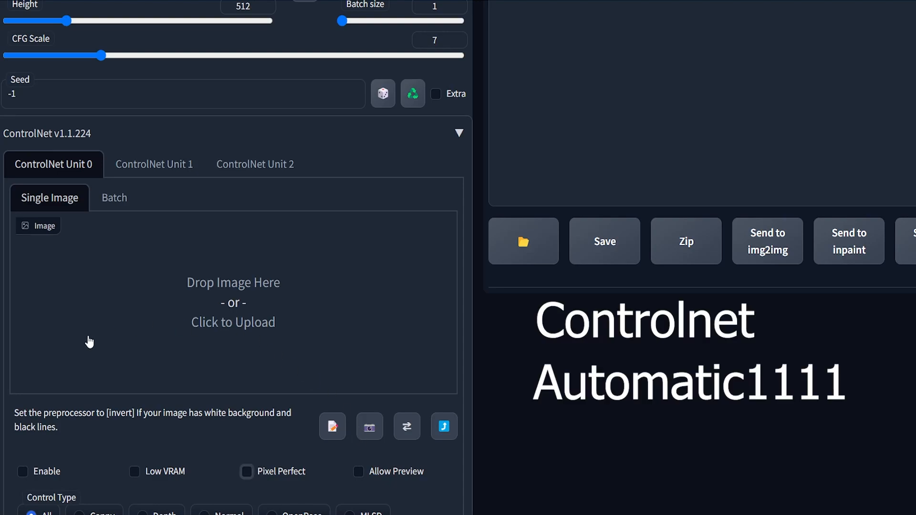
Enable ControlNet Unit 0 with Low VRAM and Pixel Perfect, holding the QR code PNG
click(23, 471)
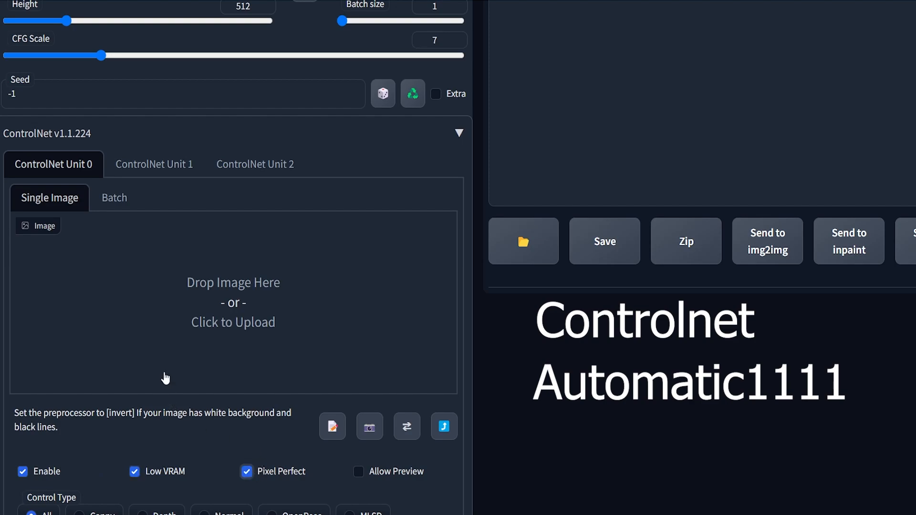
scroll(down, 3)
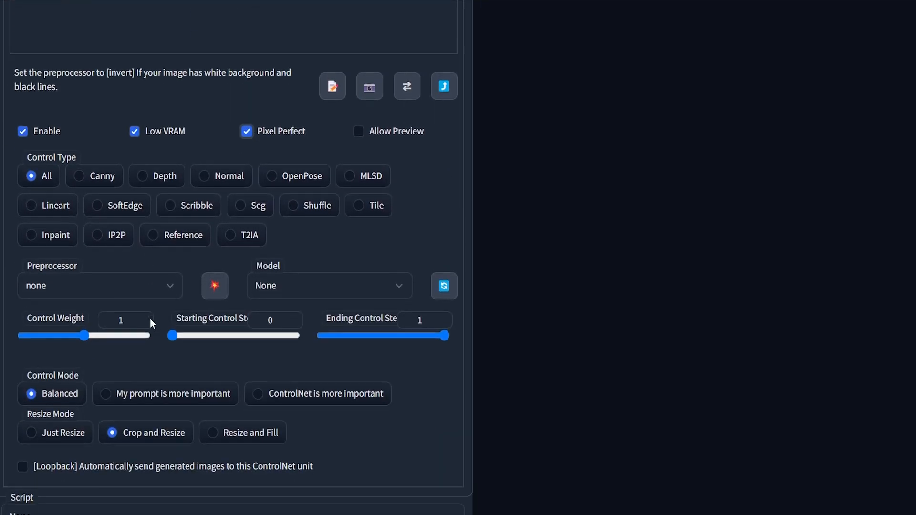
scroll(up, 3)
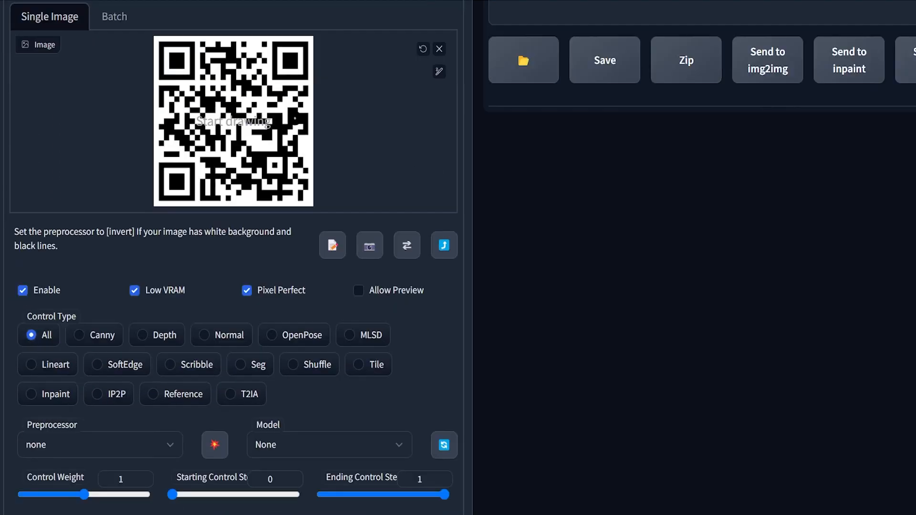
scroll(down, 3)
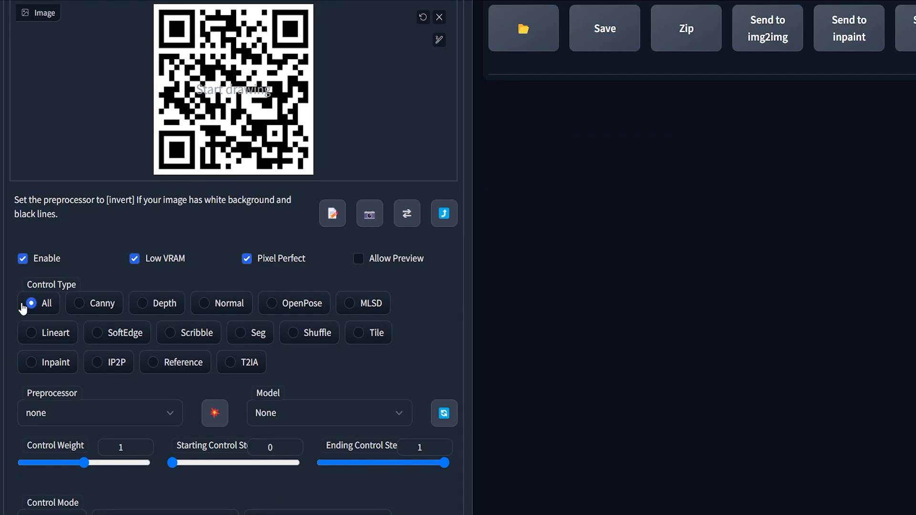
mouse_move(137, 343)
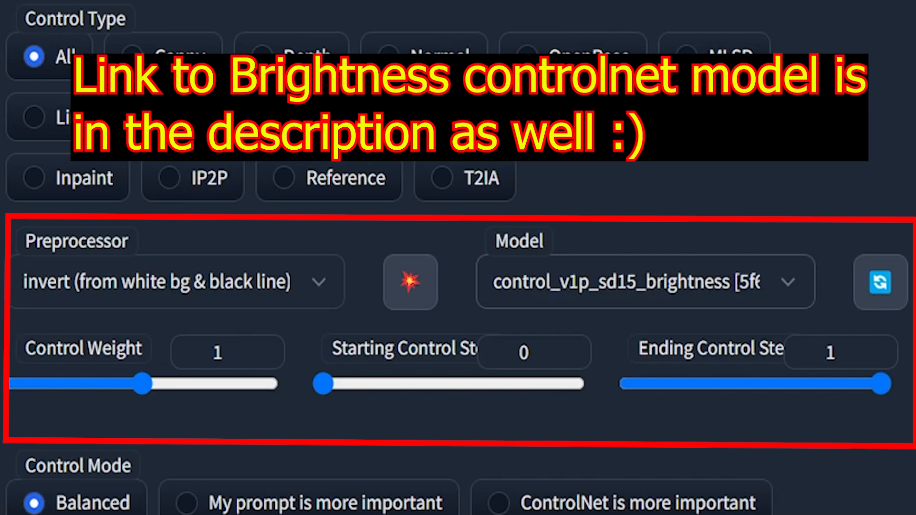
mouse_move(104, 449)
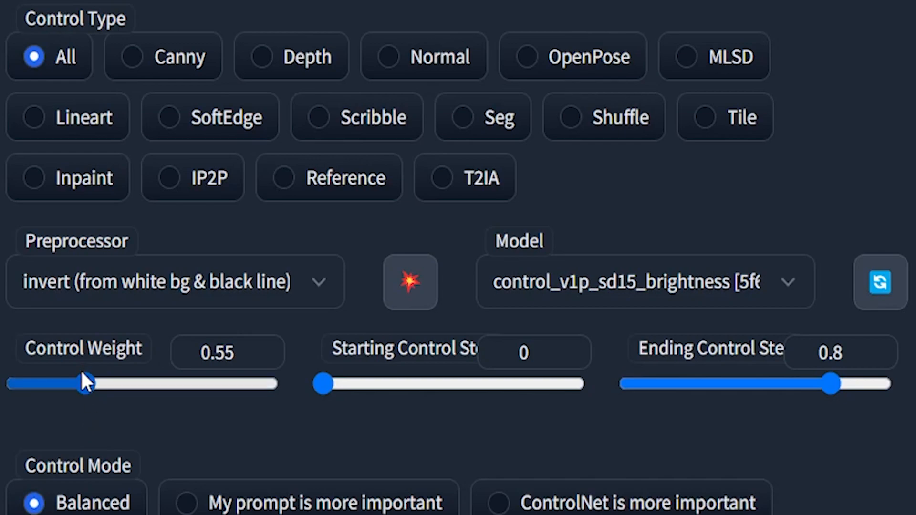
mouse_move(84, 382)
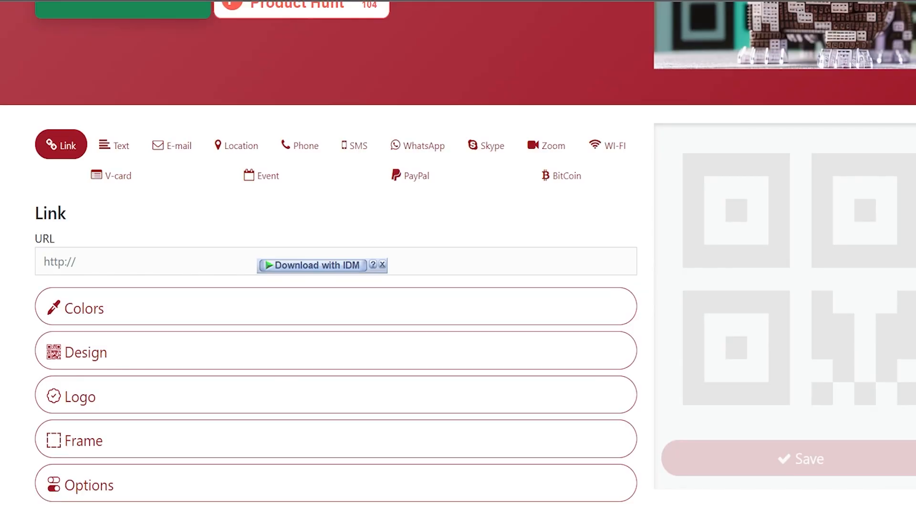
scroll(up, 3)
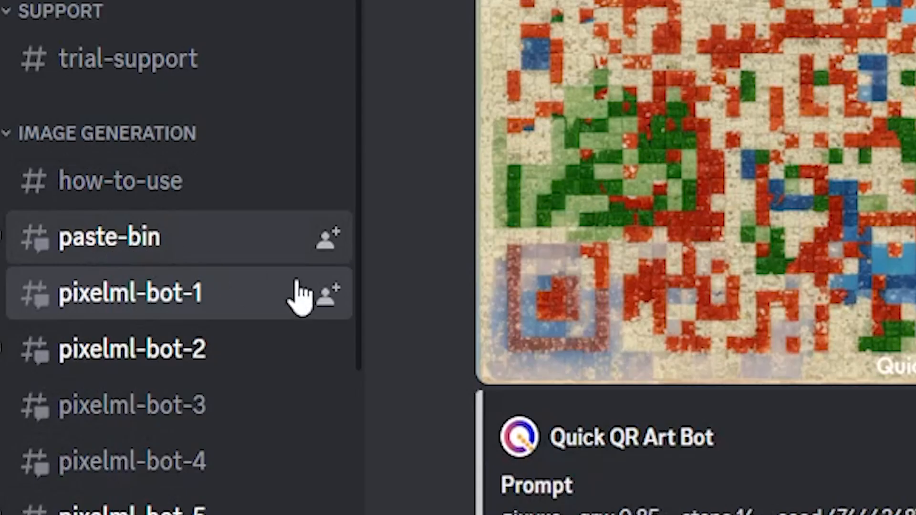
Post qr.png in the #paste-bin channel of the Quick QR Art server
click(107, 236)
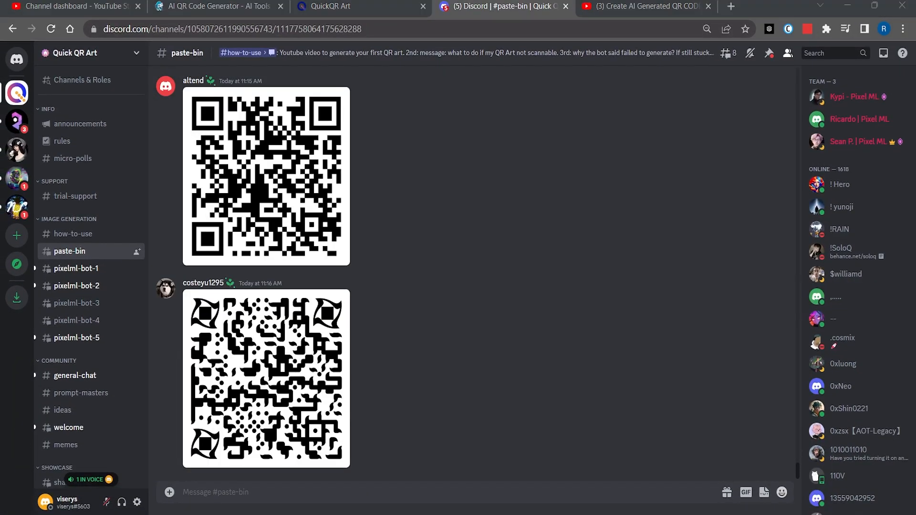
scroll(down, 3)
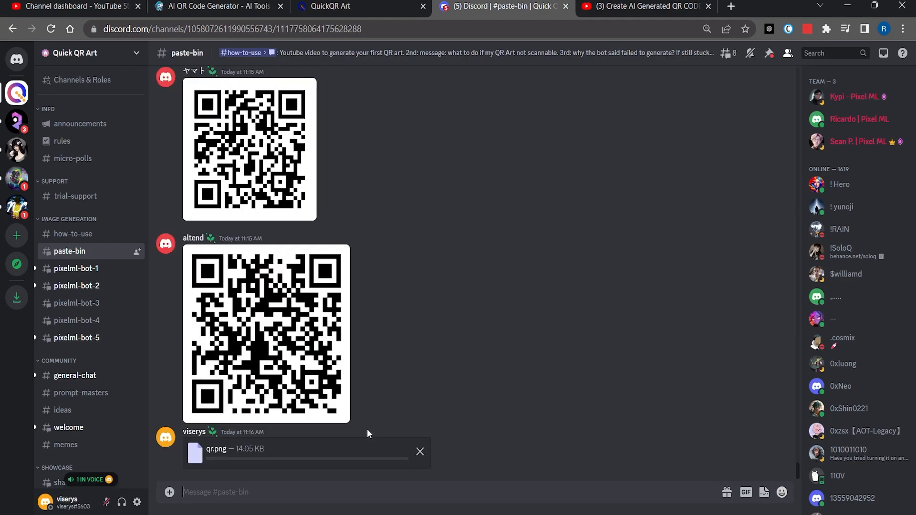
scroll(down, 3)
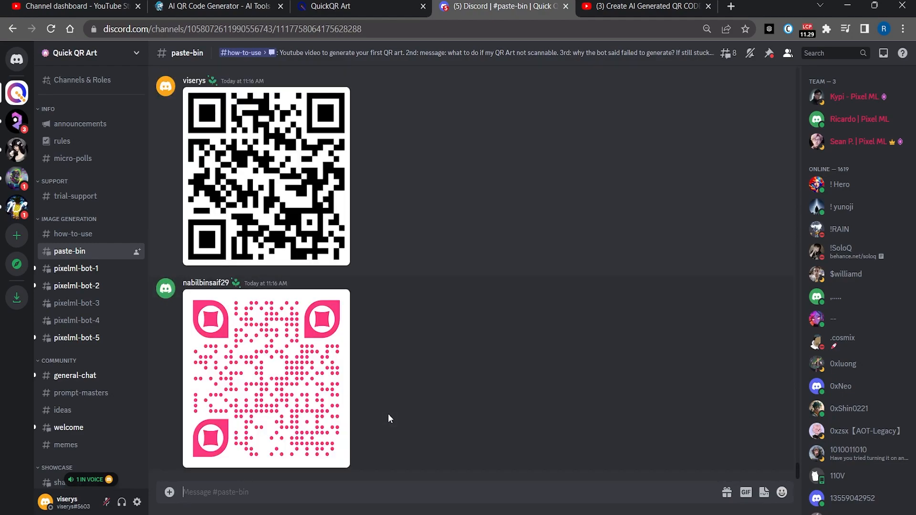
mouse_move(212, 177)
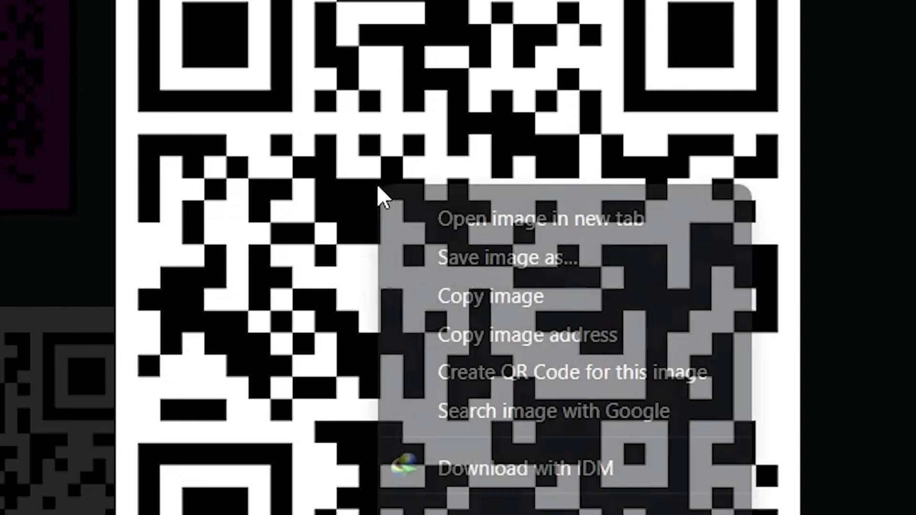
mouse_move(422, 334)
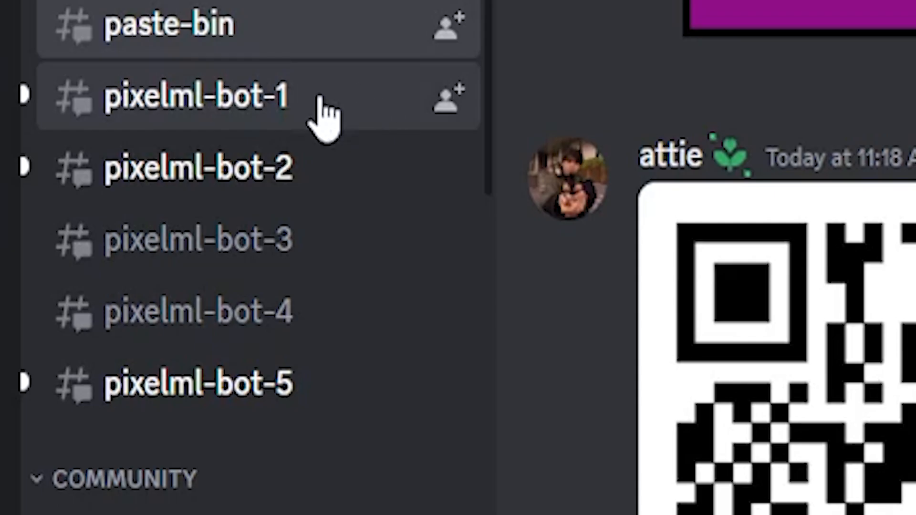
mouse_move(319, 166)
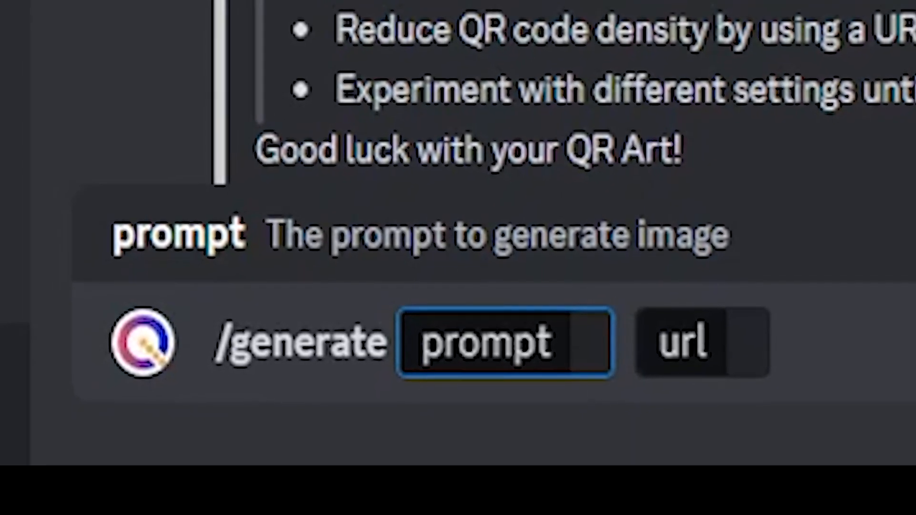
Fill the /generate prompt with 'a very cute pikachu' after erasing the typo
text(ba)
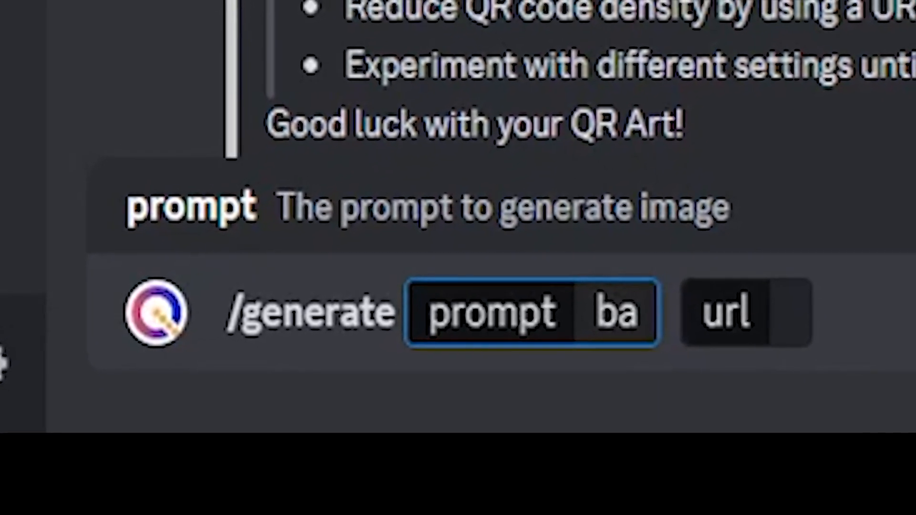
key(Backspace)
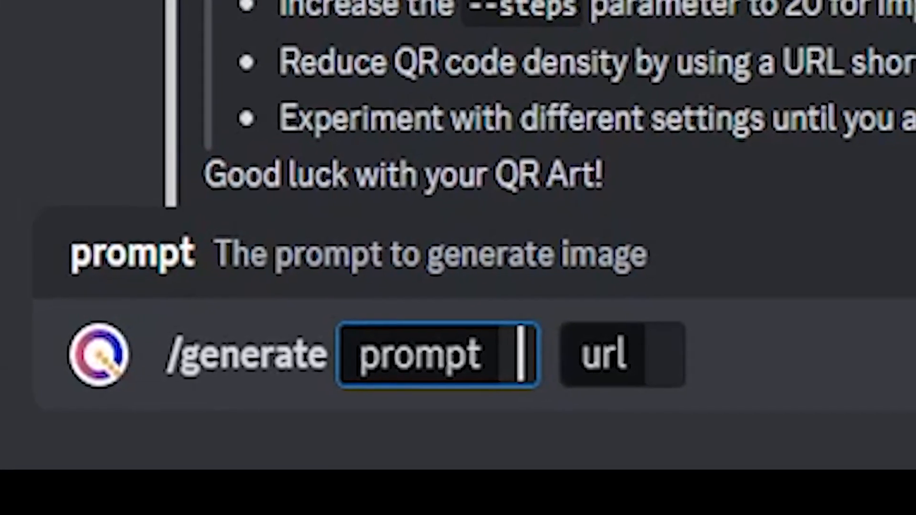
text(a veru)
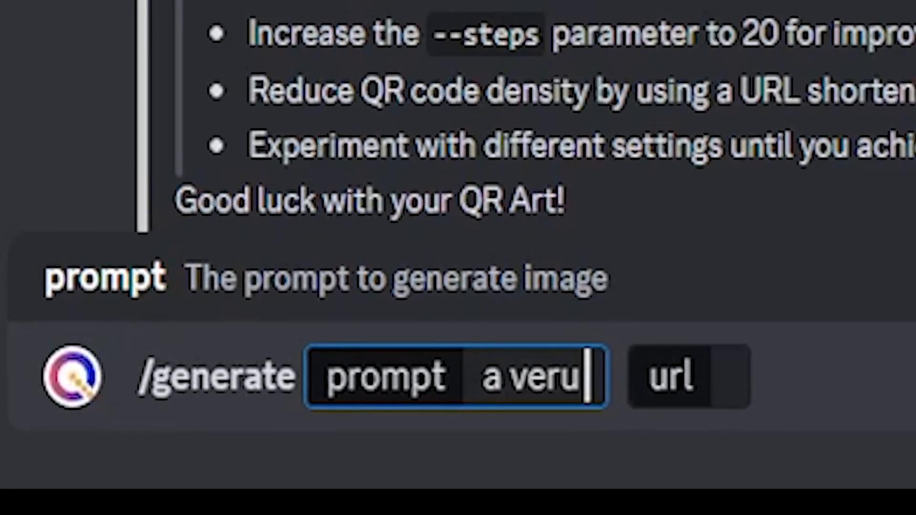
text(y cute pikach)
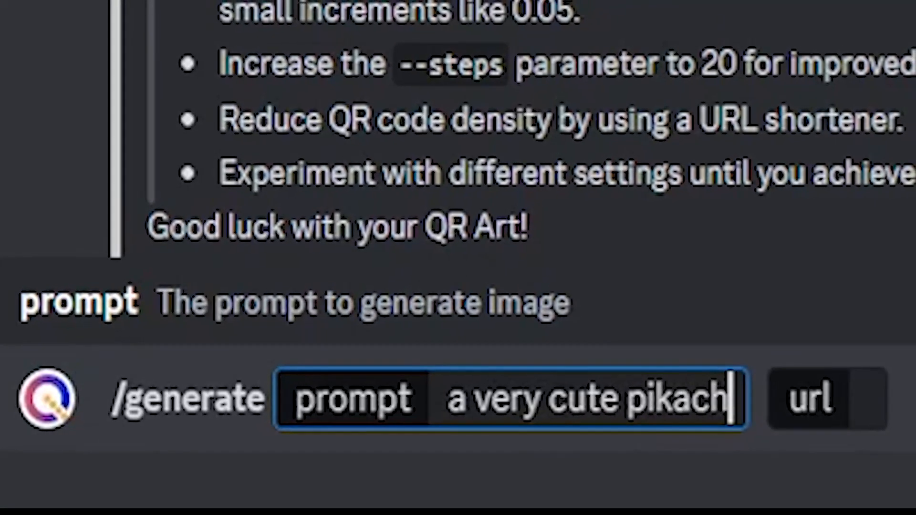
text(u)
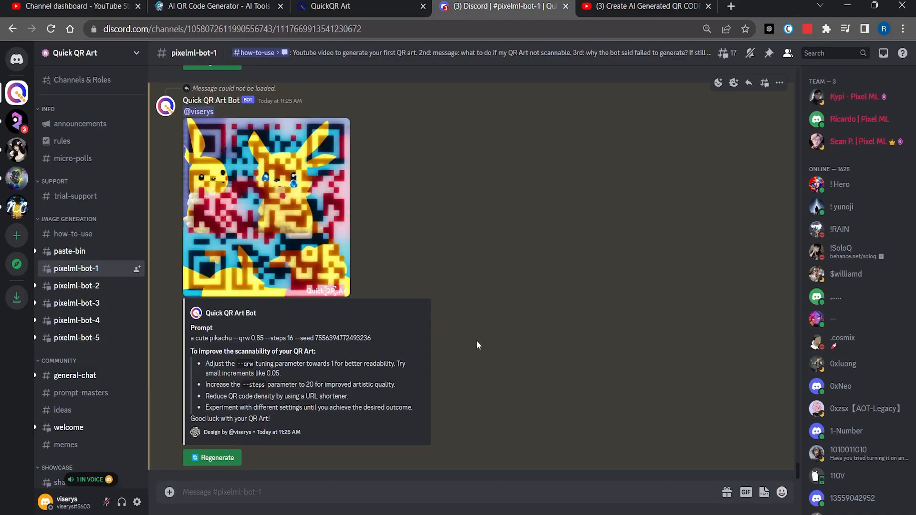
mouse_move(270, 233)
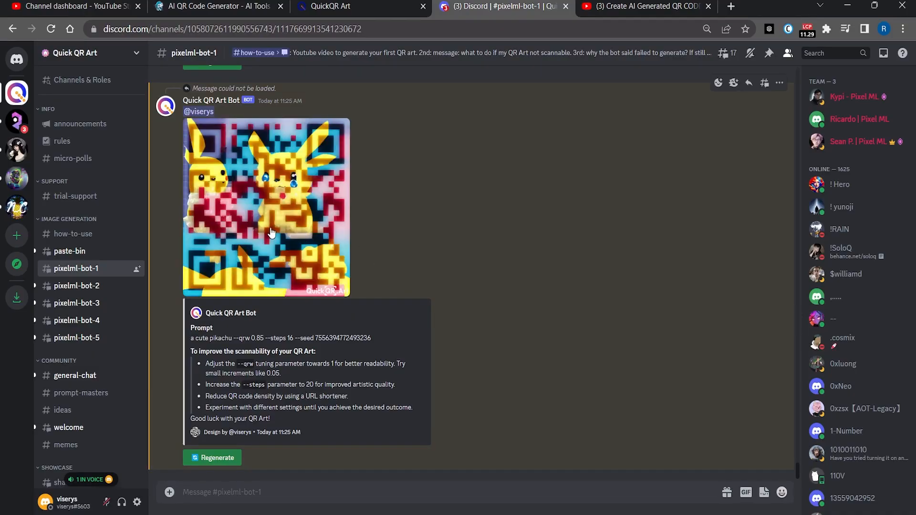
Enlarge the bot's Pikachu-themed QR code to full size
click(267, 207)
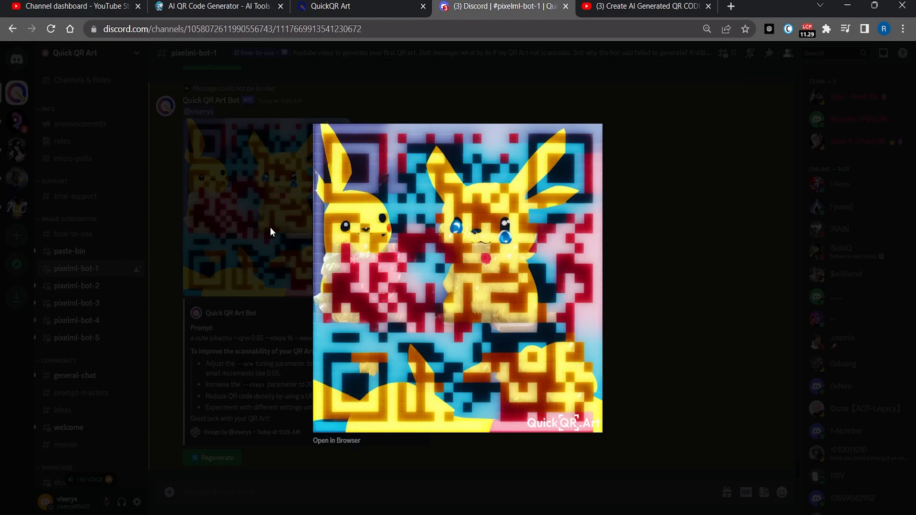
mouse_move(243, 220)
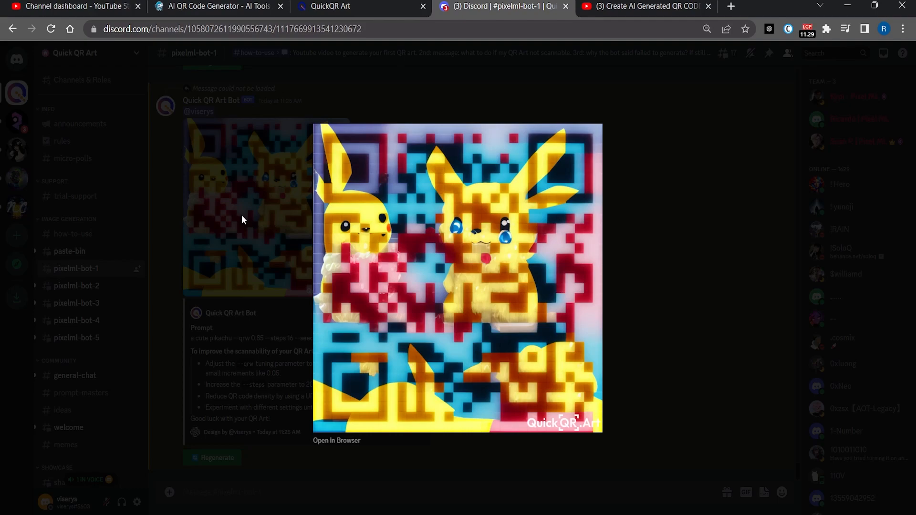
mouse_move(233, 207)
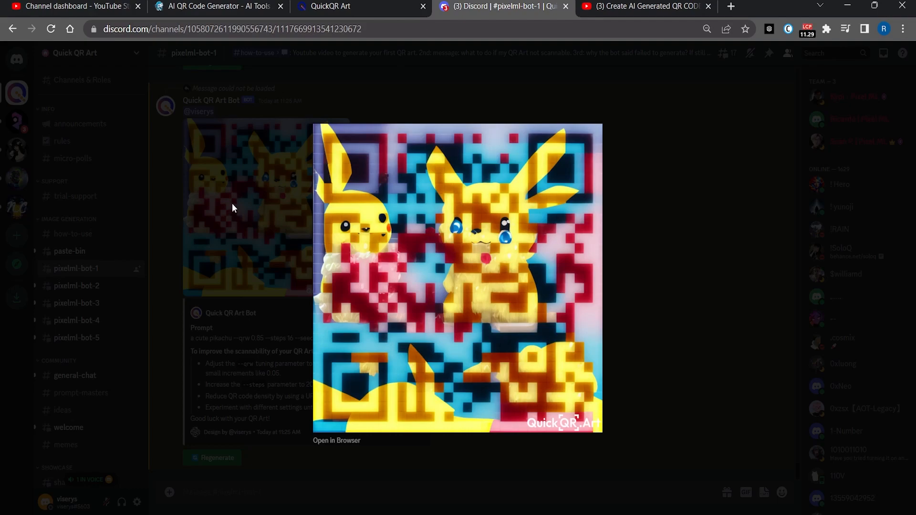